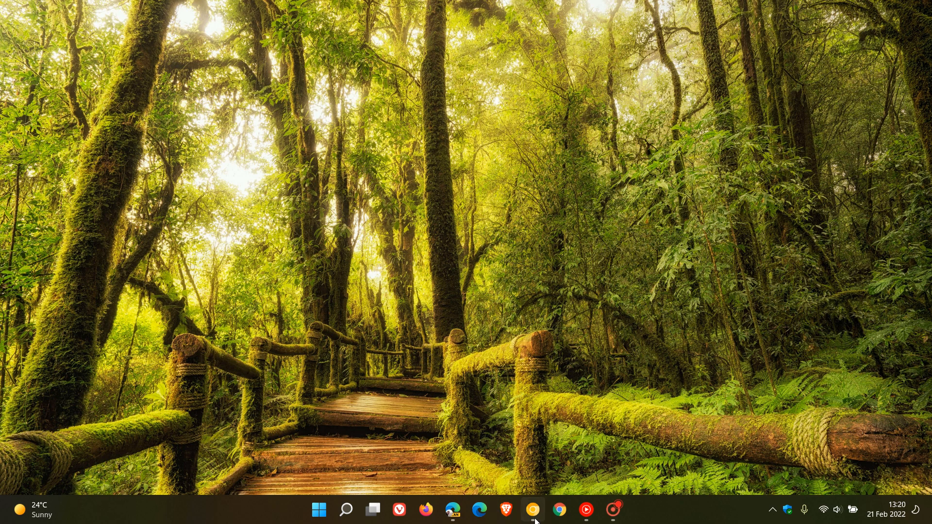
- Show Chrome Canary's About page reporting version 101.0.4901.0 up to date
{"action": "left_click", "coordinate": [558, 509]}
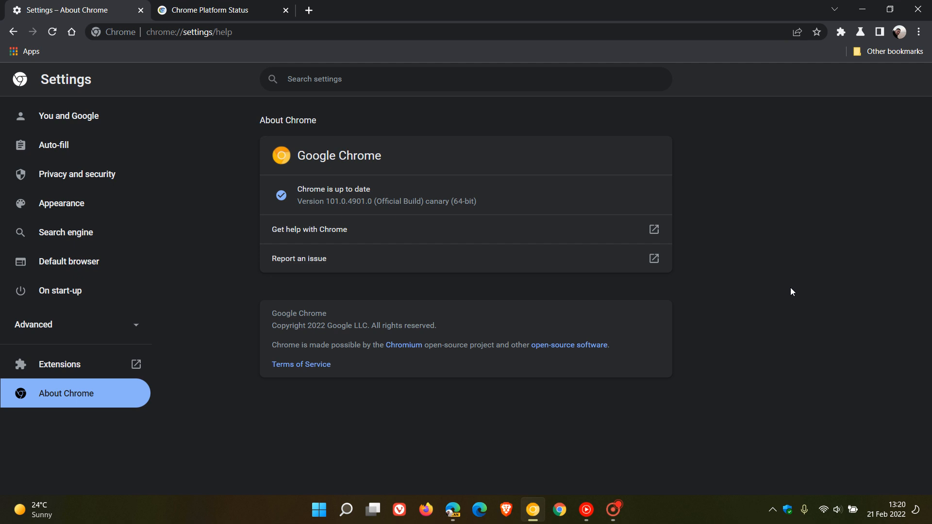
{"action": "mouse_move", "coordinate": [336, 155]}
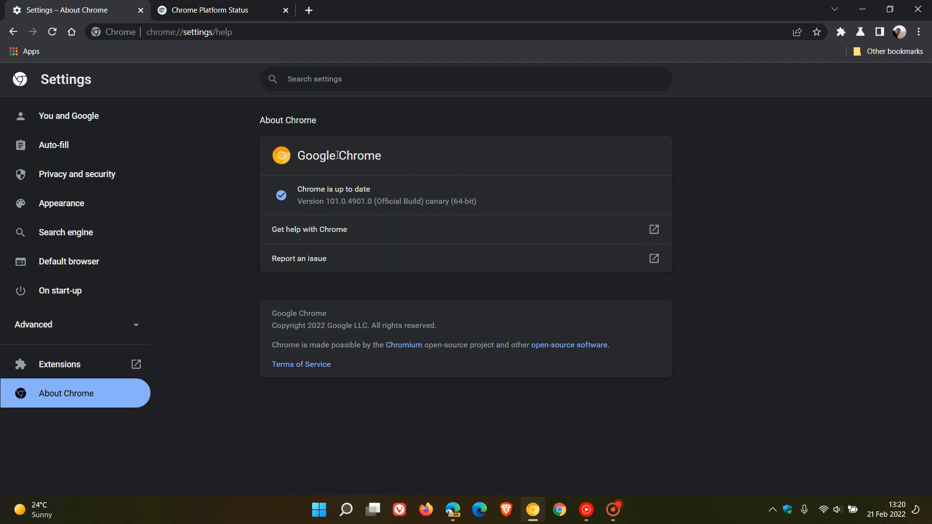
{"action": "mouse_move", "coordinate": [318, 215]}
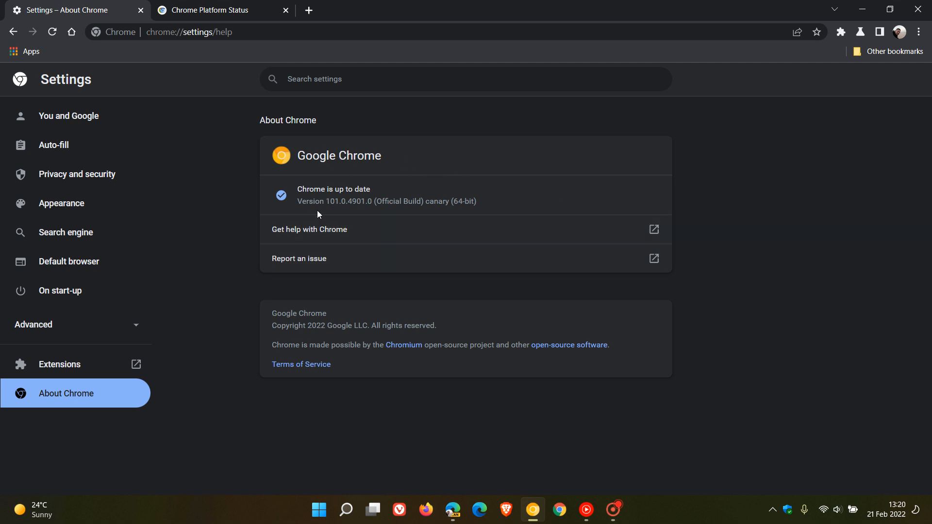
{"action": "mouse_move", "coordinate": [452, 509]}
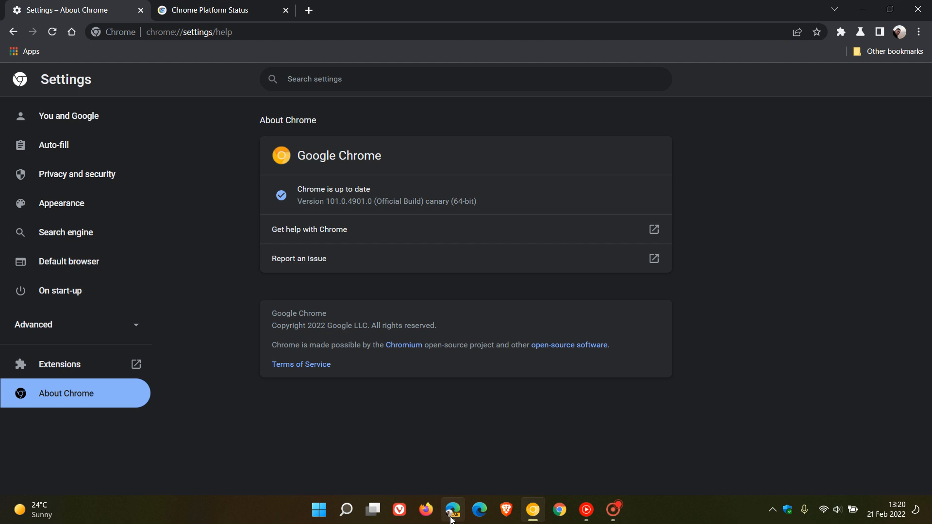
- View Edge Canary's About page at version 100.0.1169.0, then return to Chrome
{"action": "left_click", "coordinate": [452, 509]}
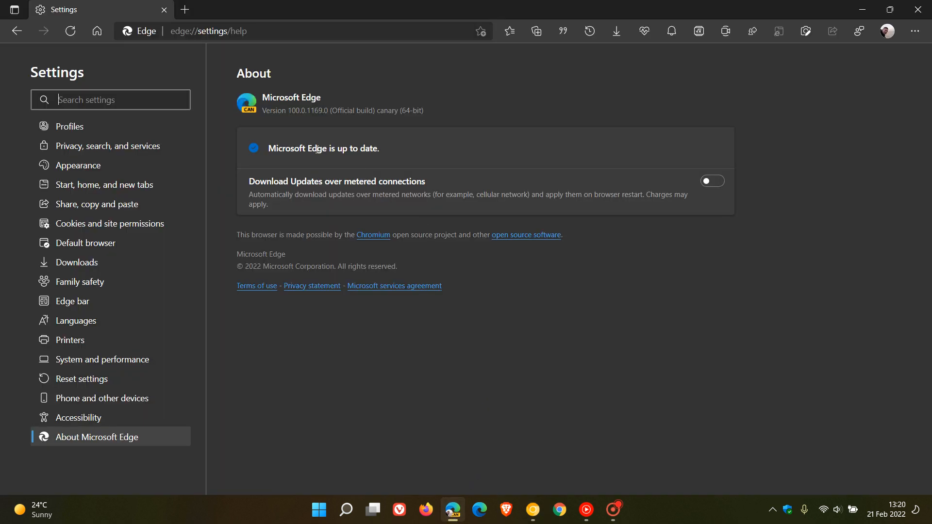
{"action": "mouse_move", "coordinate": [299, 122]}
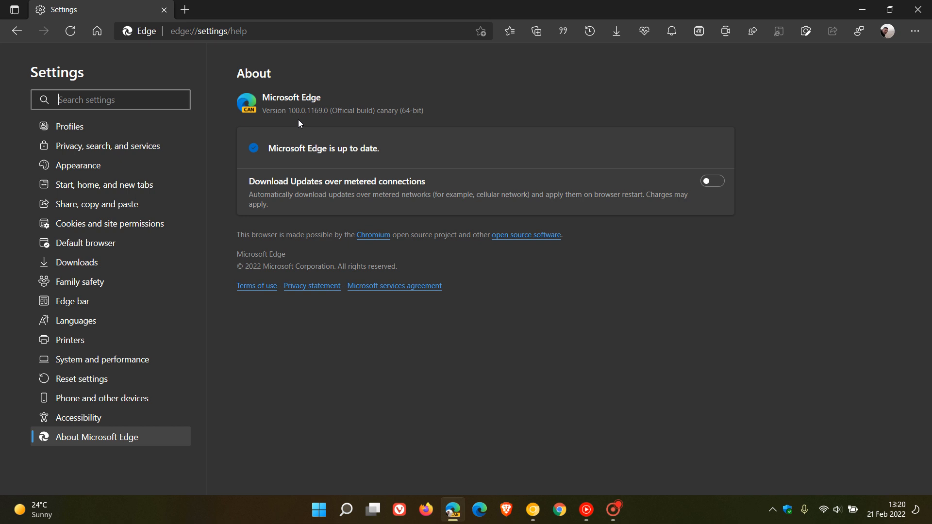
{"action": "mouse_move", "coordinate": [818, 165]}
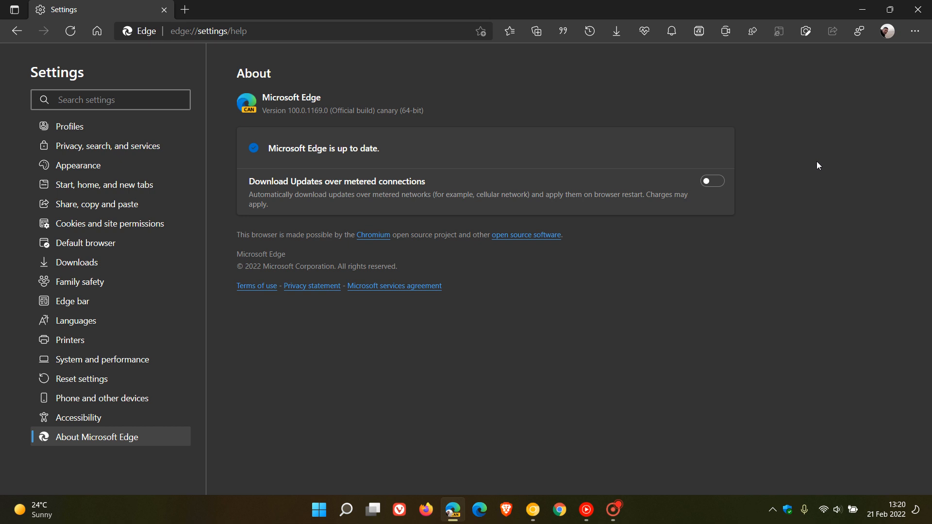
{"action": "mouse_move", "coordinate": [307, 123]}
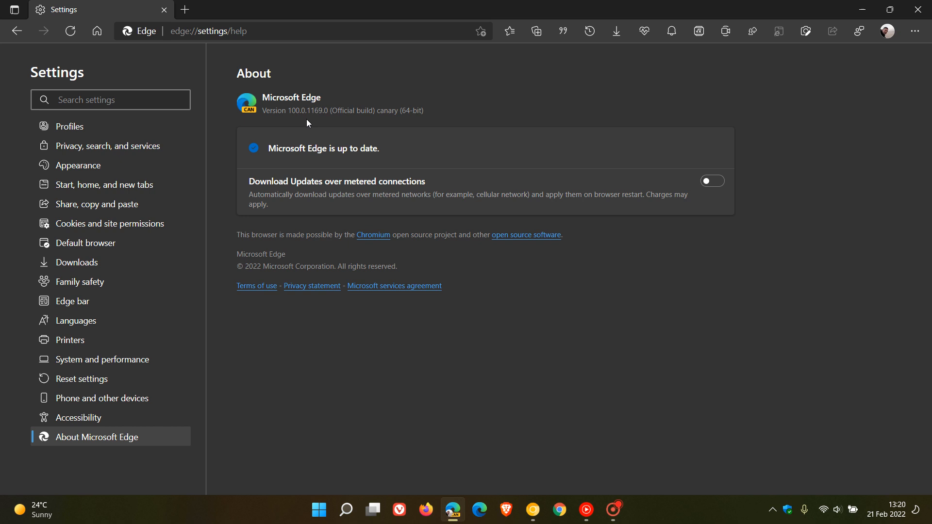
{"action": "mouse_move", "coordinate": [564, 99]}
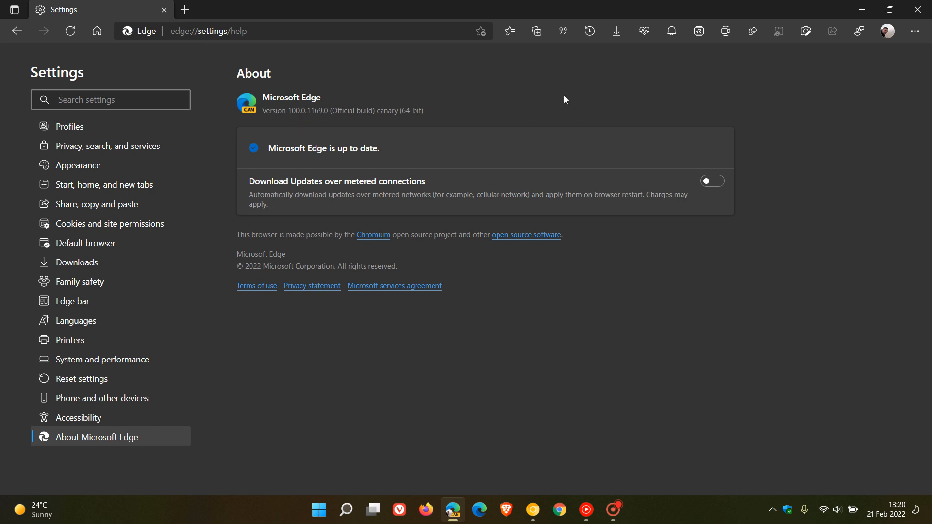
{"action": "left_click", "coordinate": [110, 99]}
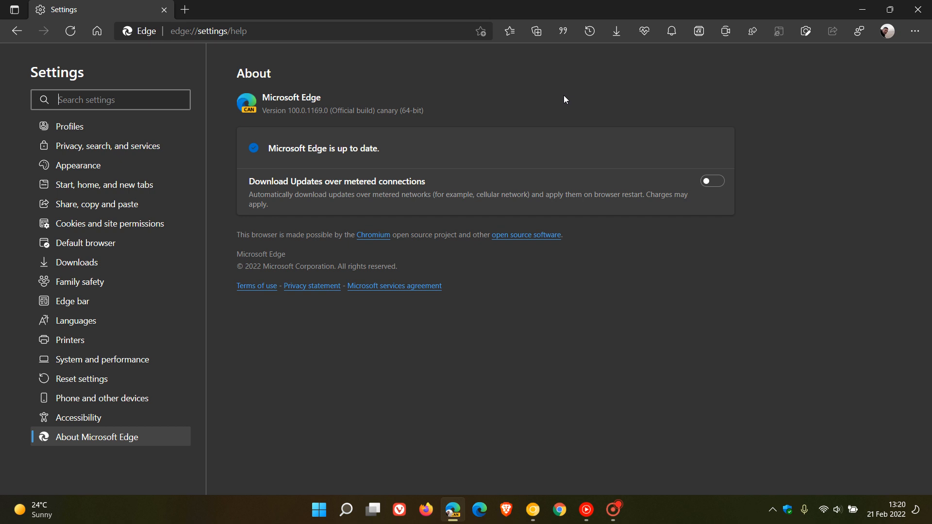
{"action": "mouse_move", "coordinate": [583, 100]}
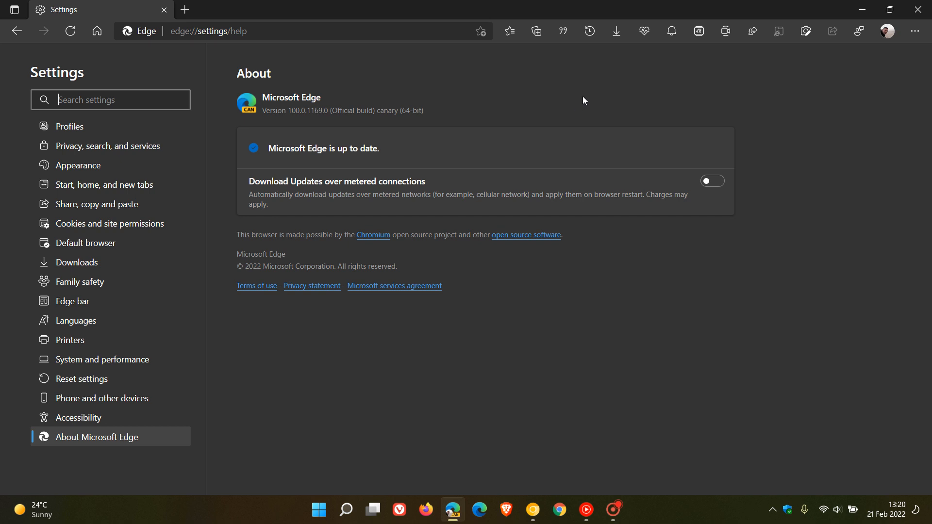
{"action": "mouse_move", "coordinate": [307, 125]}
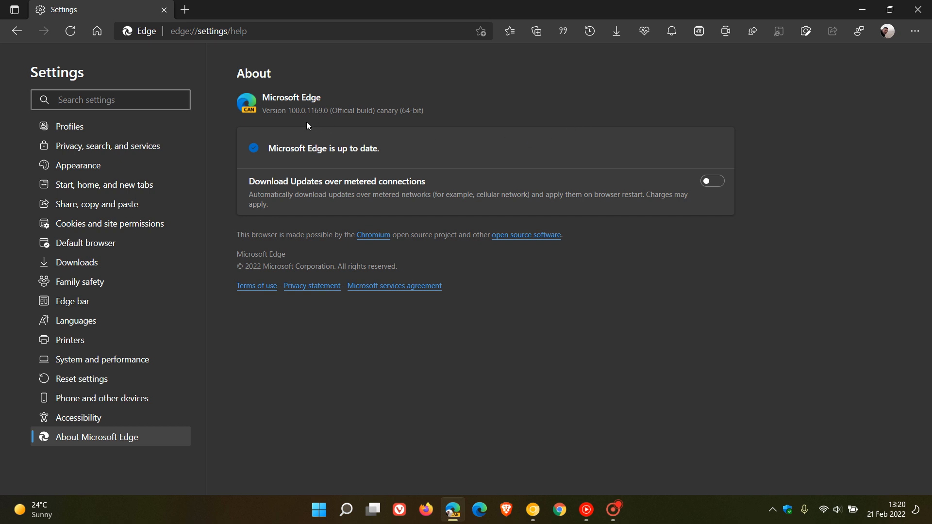
{"action": "mouse_move", "coordinate": [281, 122]}
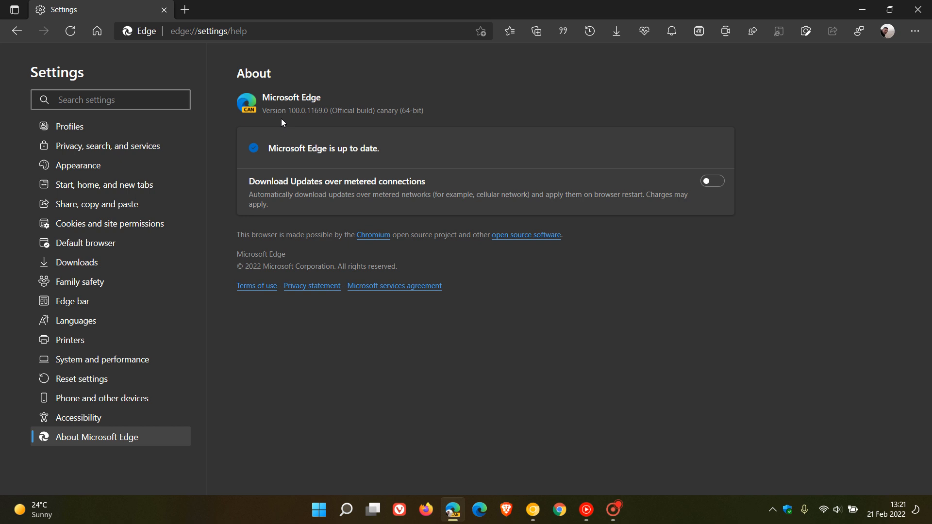
{"action": "mouse_move", "coordinate": [295, 123]}
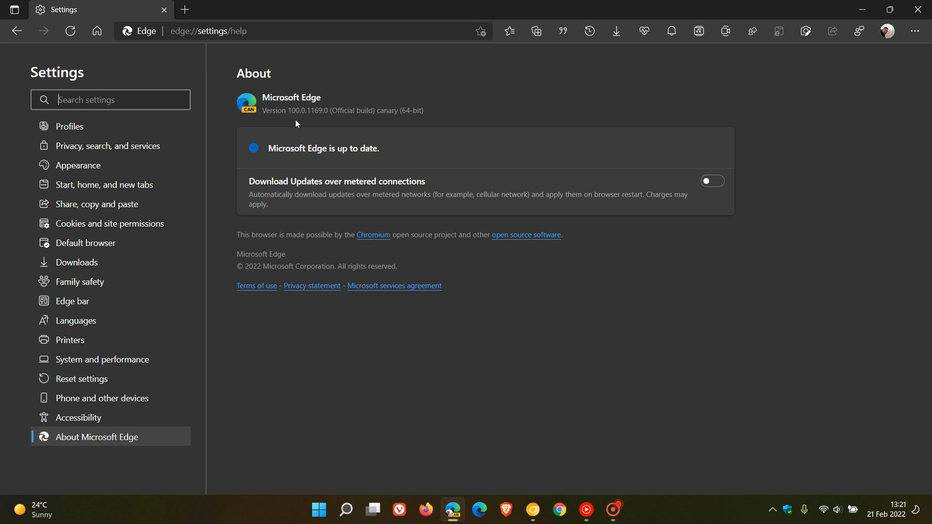
{"action": "mouse_move", "coordinate": [618, 122]}
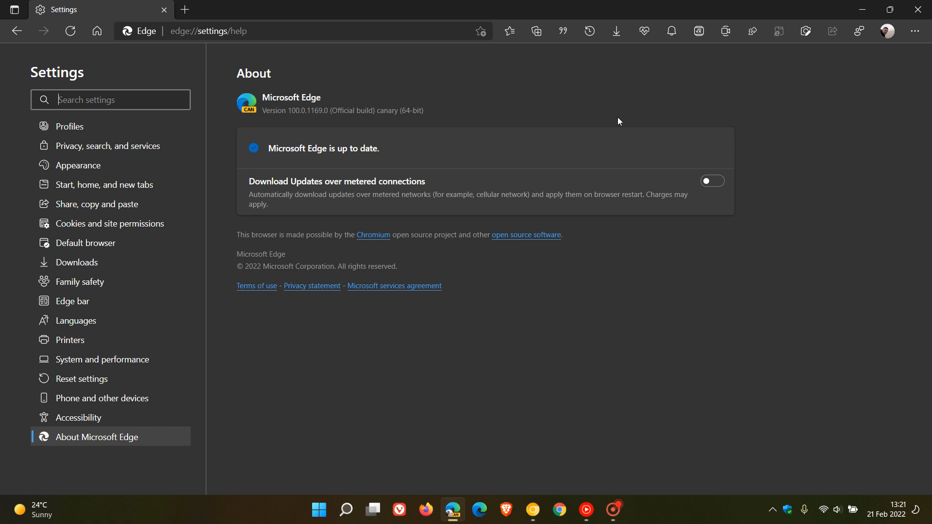
{"action": "mouse_move", "coordinate": [580, 132]}
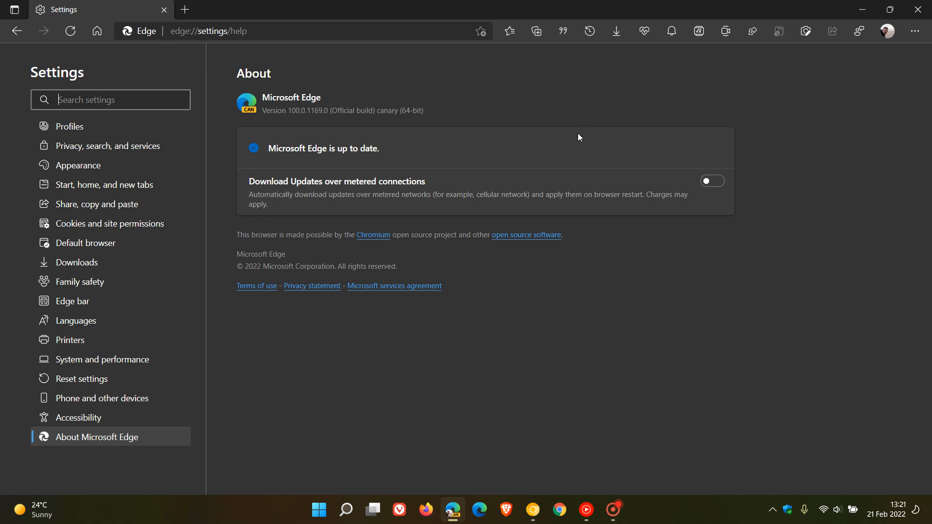
{"action": "mouse_move", "coordinate": [605, 130]}
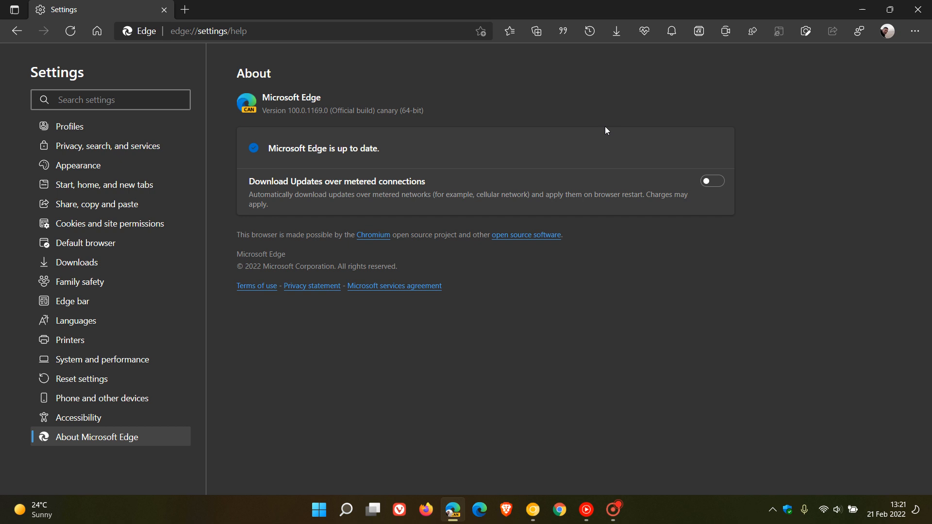
{"action": "mouse_move", "coordinate": [587, 137]}
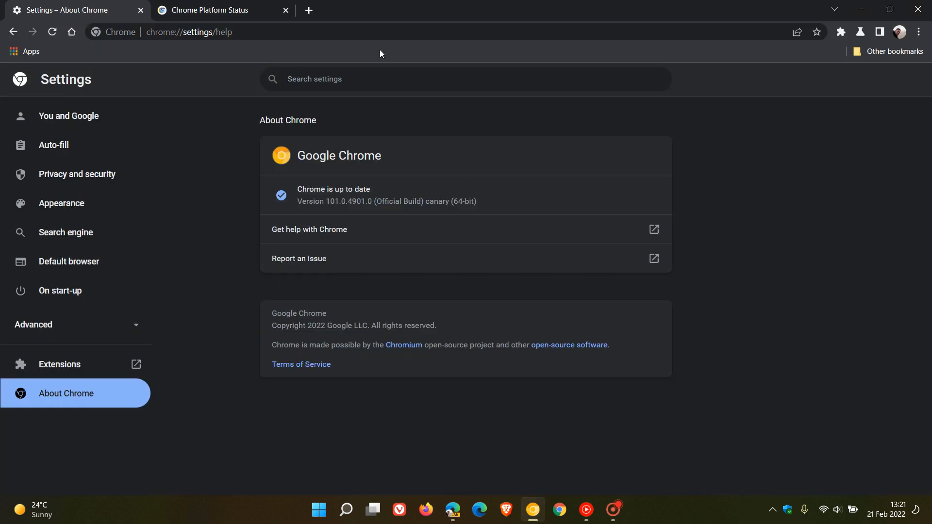
- View the chromestatus.com release schedule (Chrome 100 in Dev), then return to About Chrome
{"action": "left_click", "coordinate": [214, 10]}
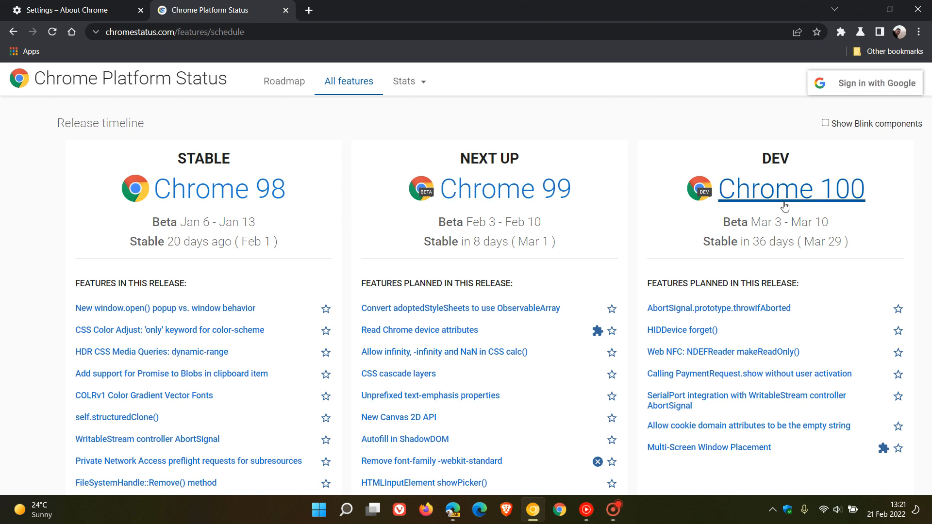
{"action": "mouse_move", "coordinate": [746, 198]}
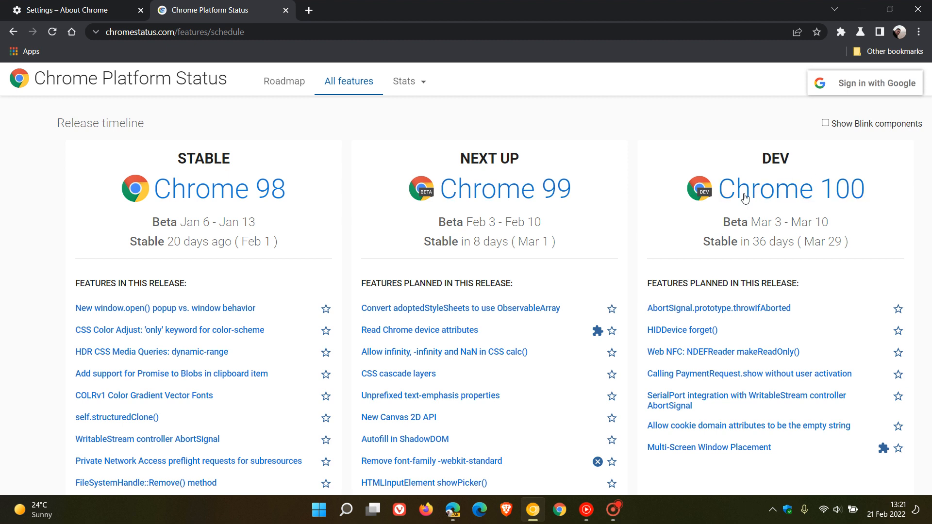
{"action": "mouse_move", "coordinate": [796, 178]}
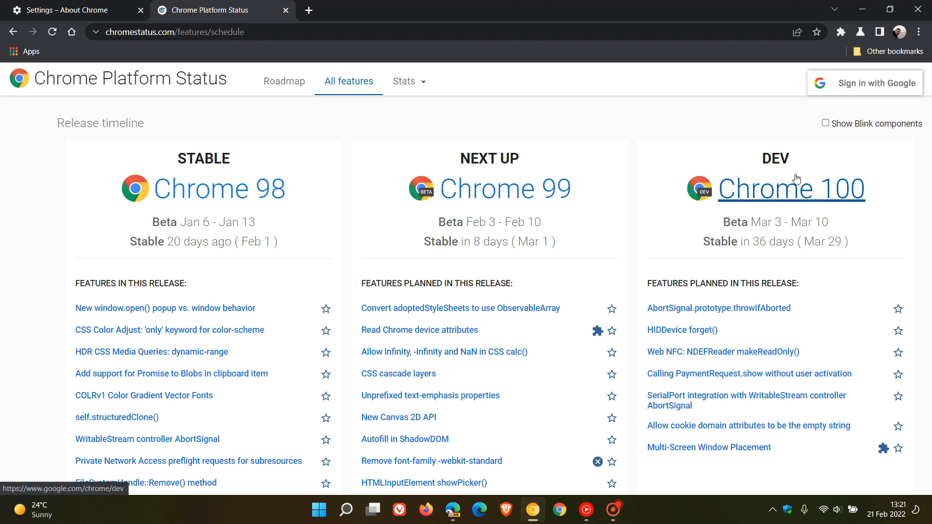
{"action": "mouse_move", "coordinate": [791, 189]}
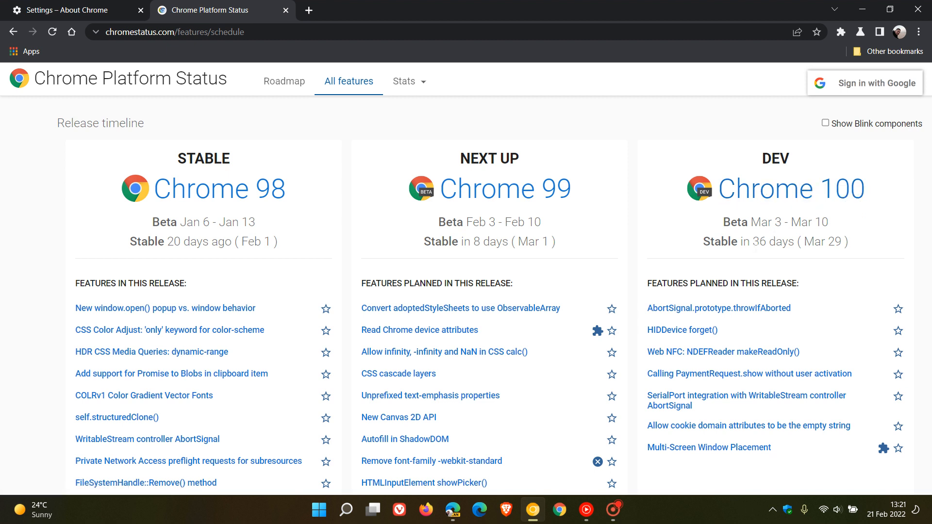
{"action": "mouse_move", "coordinate": [757, 254]}
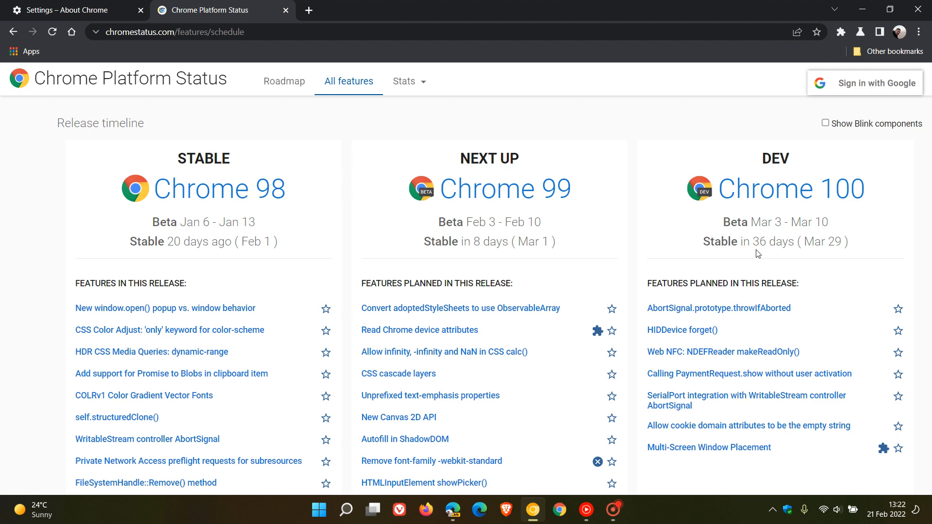
{"action": "mouse_move", "coordinate": [553, 123]}
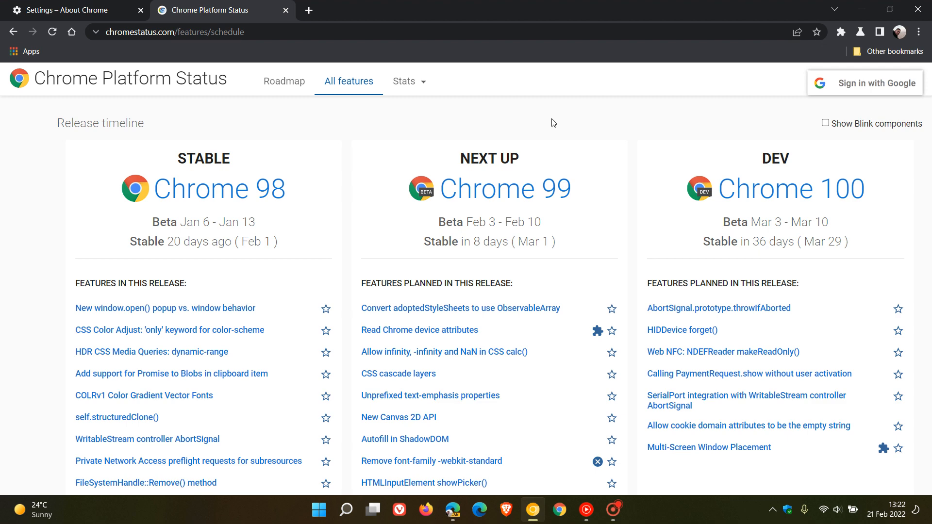
{"action": "left_click", "coordinate": [65, 10]}
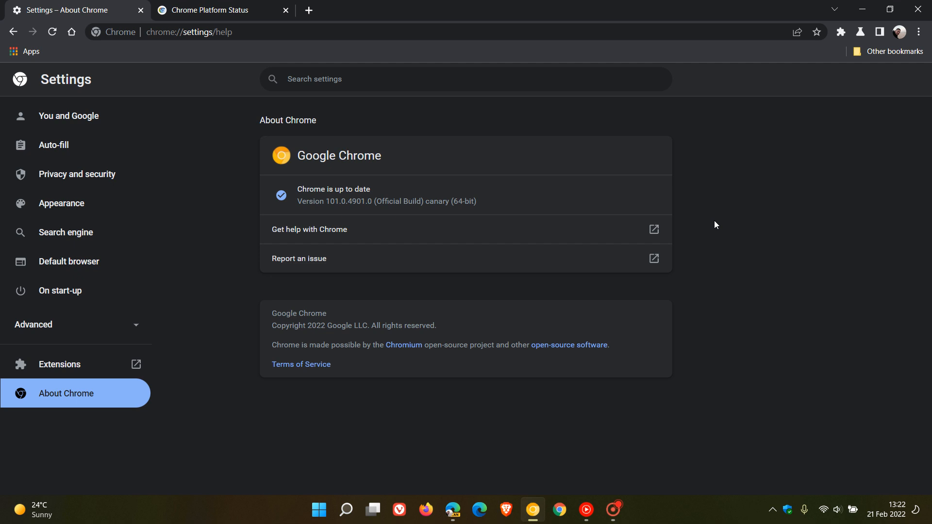
{"action": "mouse_move", "coordinate": [741, 220]}
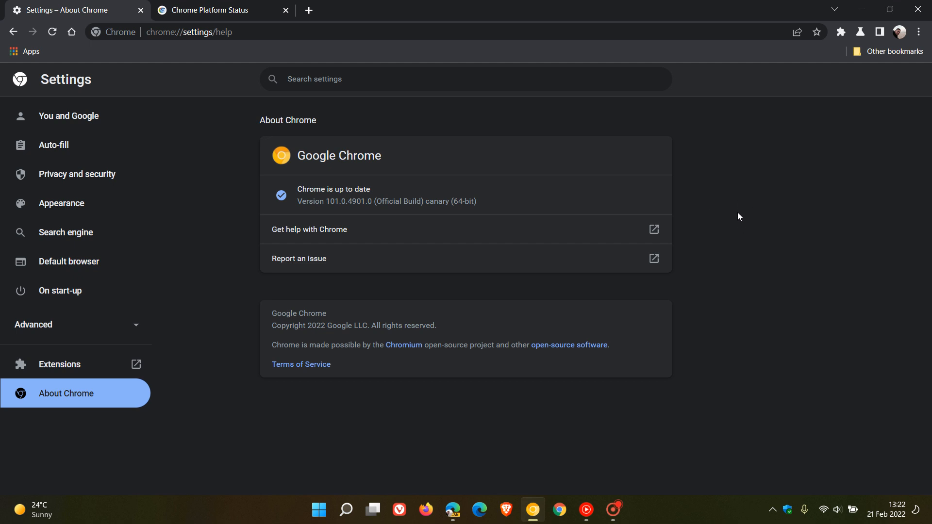
{"action": "mouse_move", "coordinate": [347, 216]}
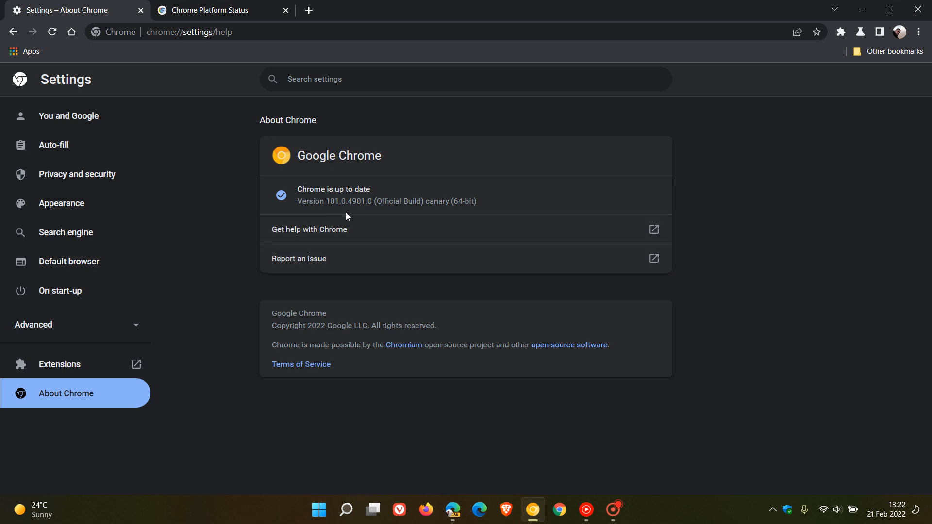
{"action": "mouse_move", "coordinate": [751, 209]}
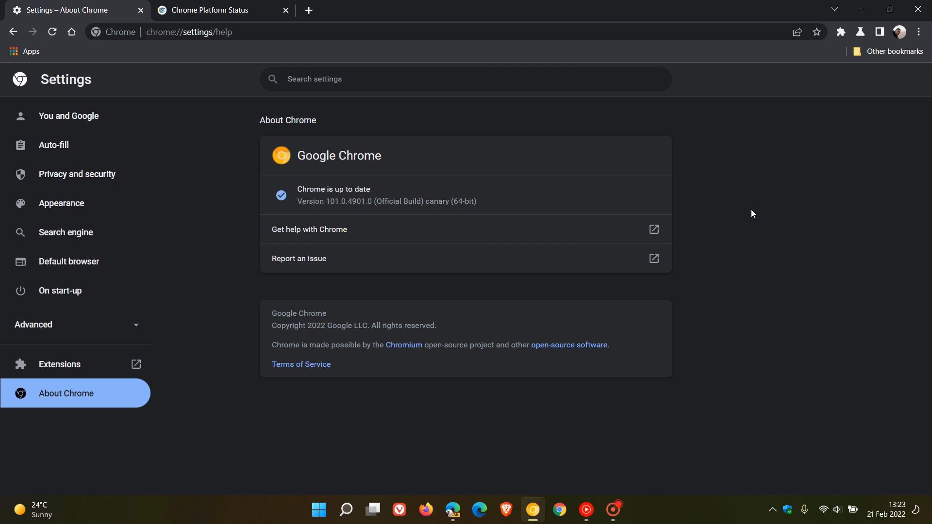
{"action": "mouse_move", "coordinate": [314, 202]}
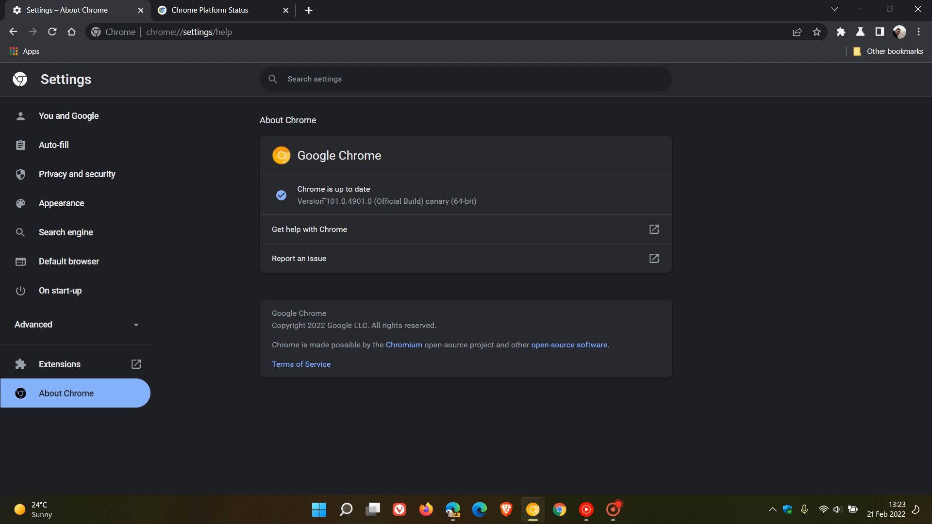
{"action": "mouse_move", "coordinate": [320, 218]}
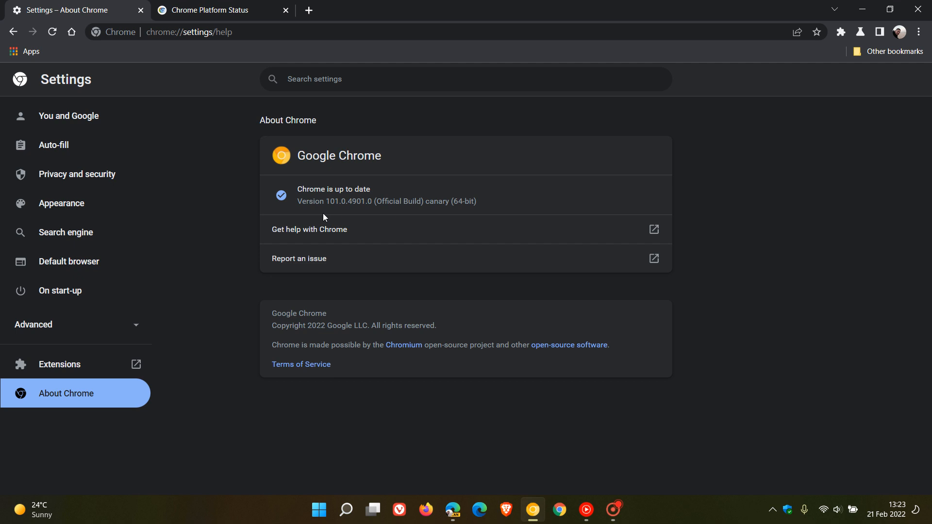
{"action": "mouse_move", "coordinate": [316, 210]}
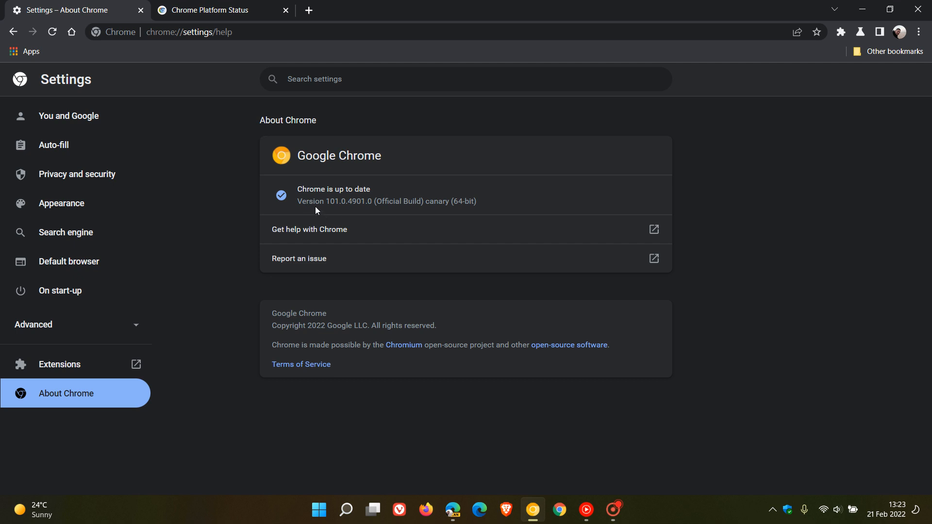
{"action": "mouse_move", "coordinate": [325, 210]}
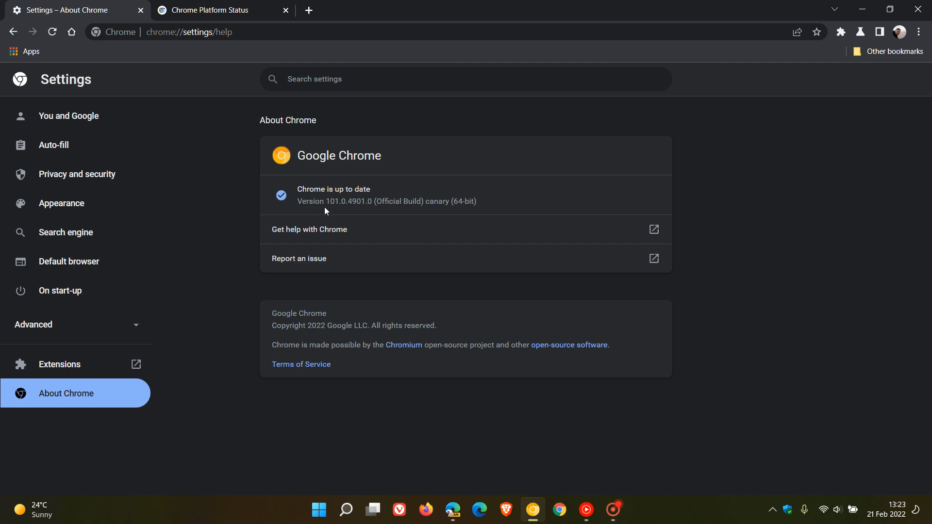
{"action": "mouse_move", "coordinate": [339, 214]}
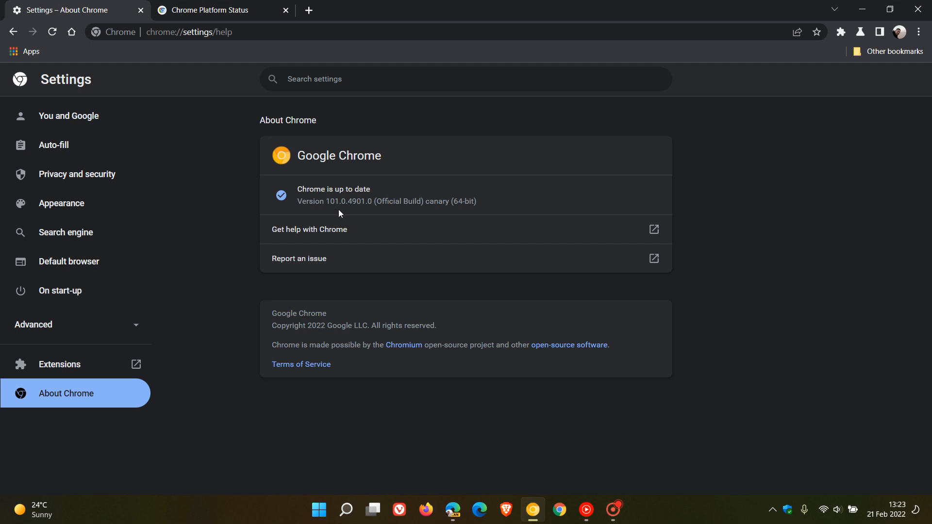
{"action": "mouse_move", "coordinate": [349, 211]}
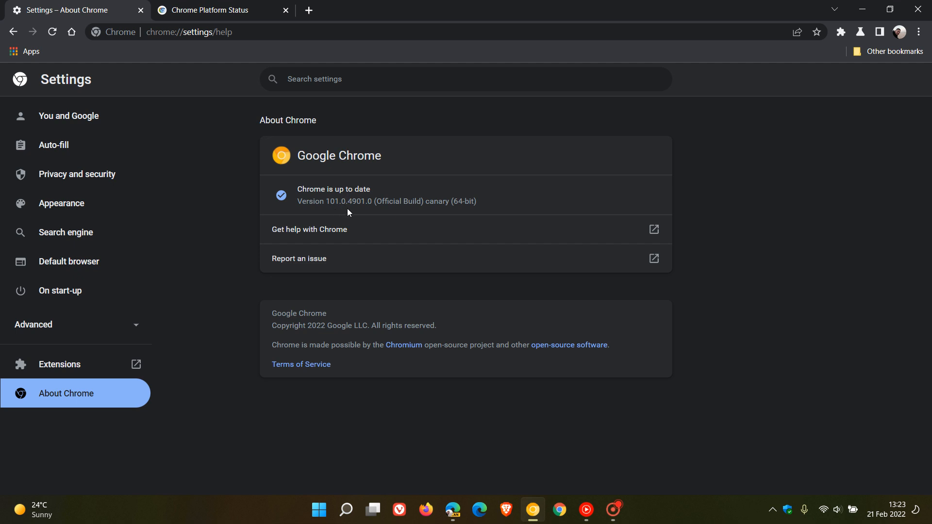
{"action": "mouse_move", "coordinate": [374, 213]}
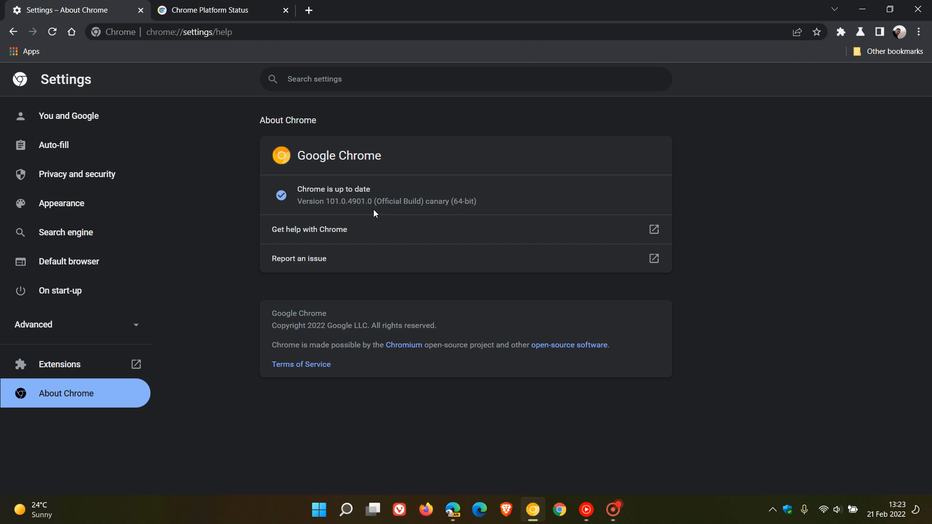
{"action": "mouse_move", "coordinate": [326, 217]}
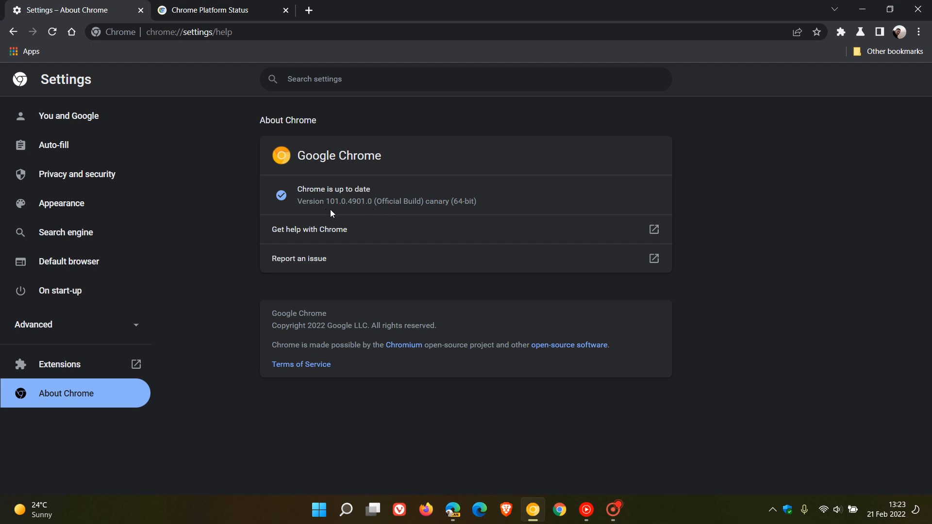
{"action": "mouse_move", "coordinate": [373, 212]}
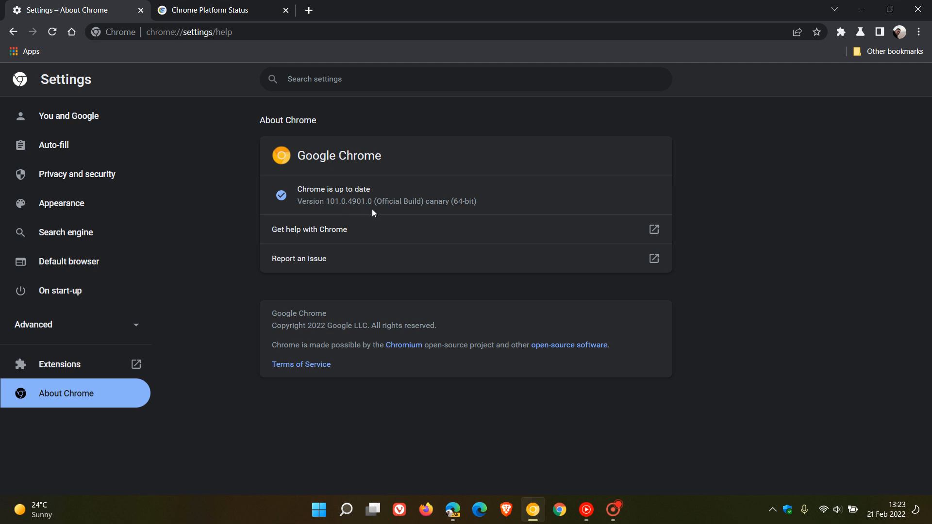
{"action": "mouse_move", "coordinate": [317, 199]}
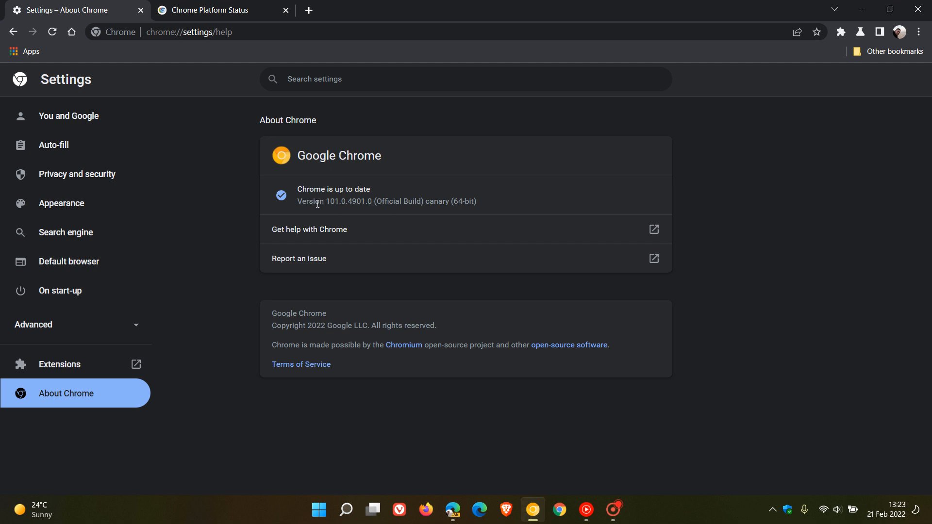
{"action": "mouse_move", "coordinate": [334, 217]}
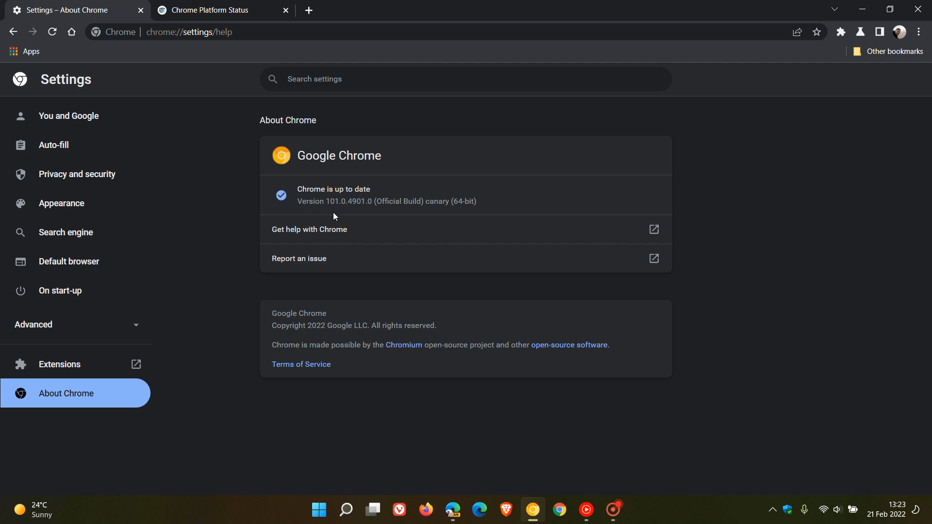
{"action": "mouse_move", "coordinate": [358, 212]}
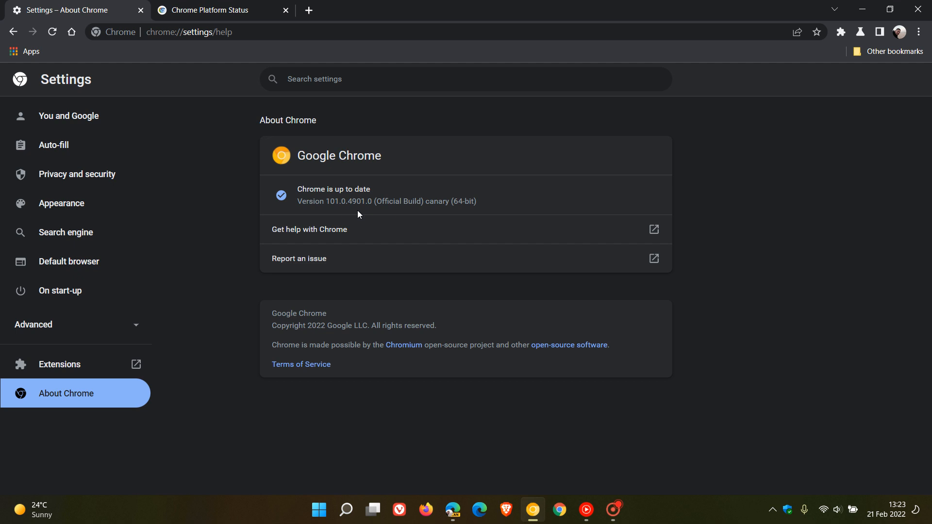
{"action": "mouse_move", "coordinate": [385, 230]}
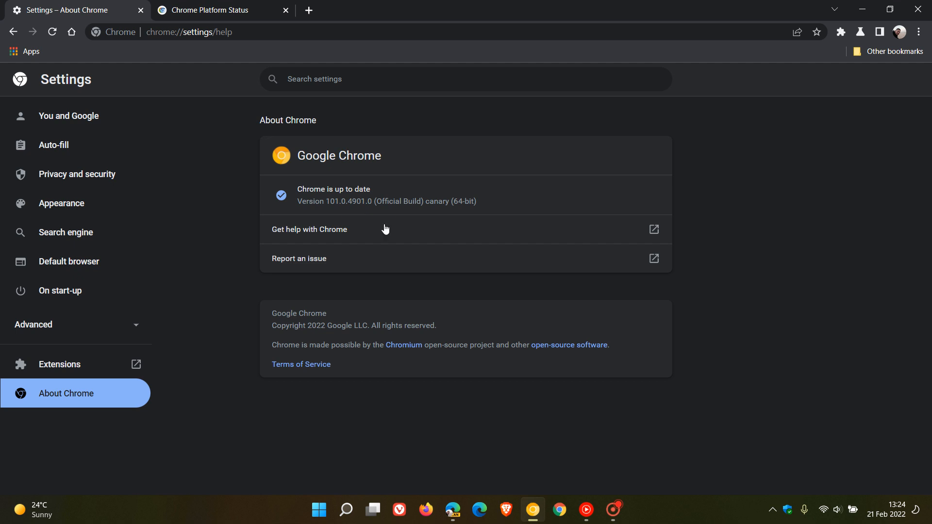
{"action": "mouse_move", "coordinate": [582, 182]}
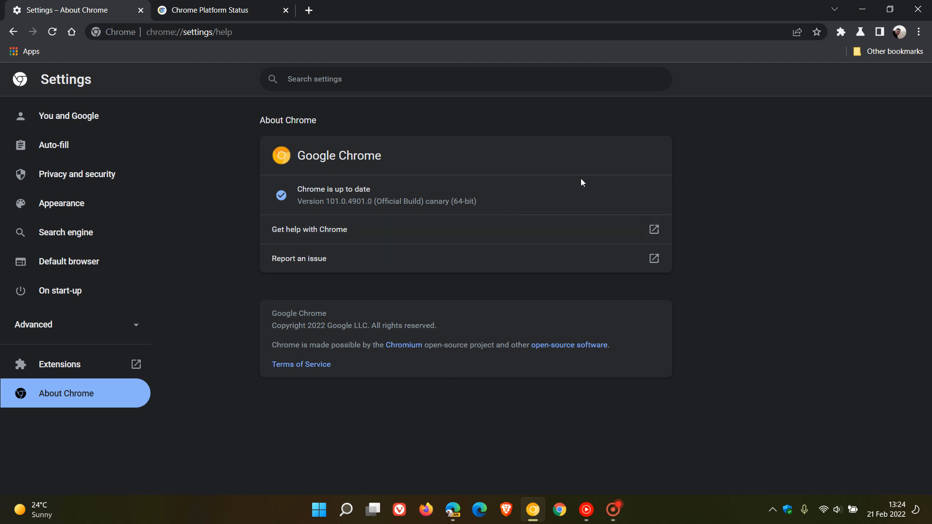
- Bring Edge Canary's About page, version 100.0.1169.0, back to the front
{"action": "left_click", "coordinate": [452, 510]}
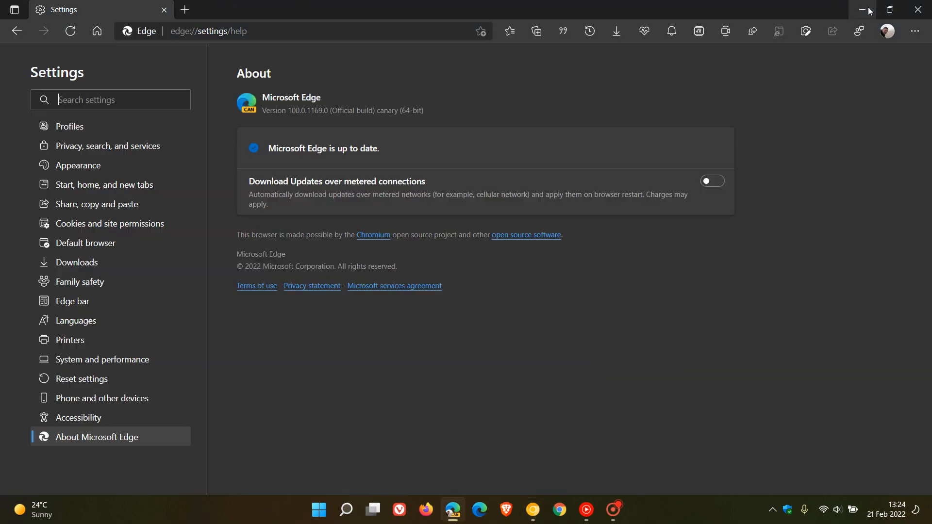